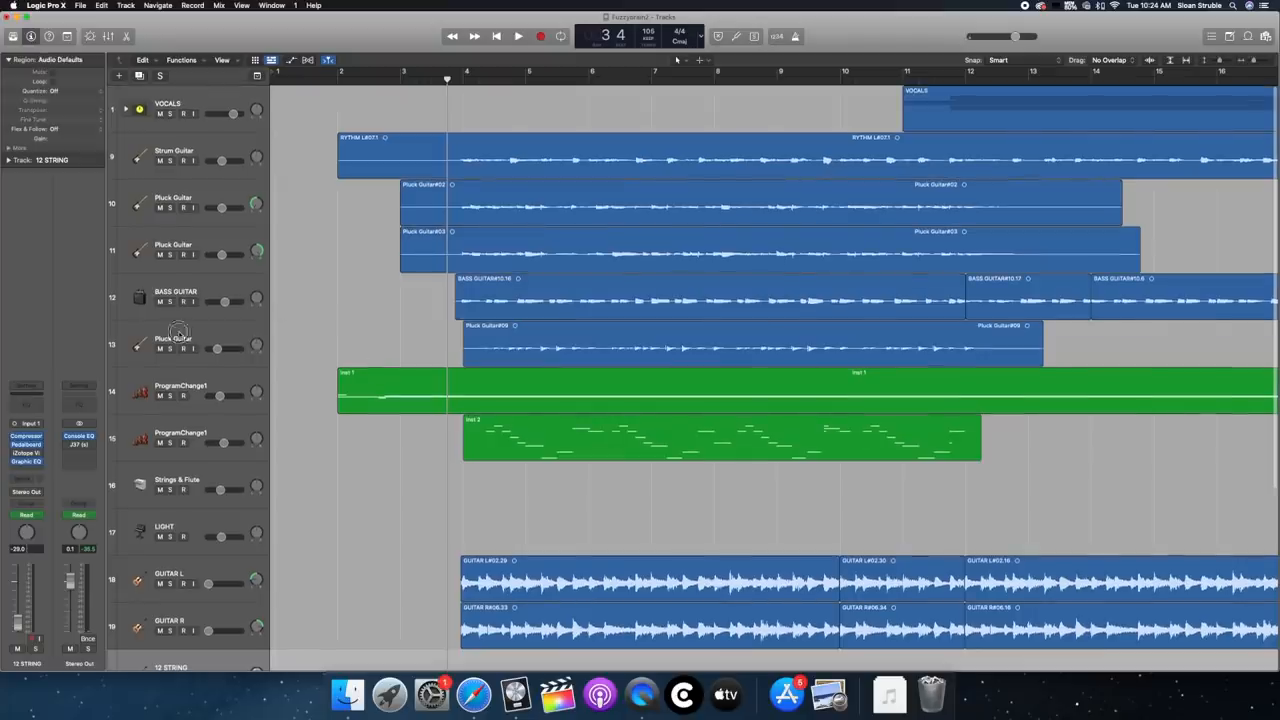
# Select the Pluck Guitar track and start playback of the arrangement
pyautogui.click(390, 156)
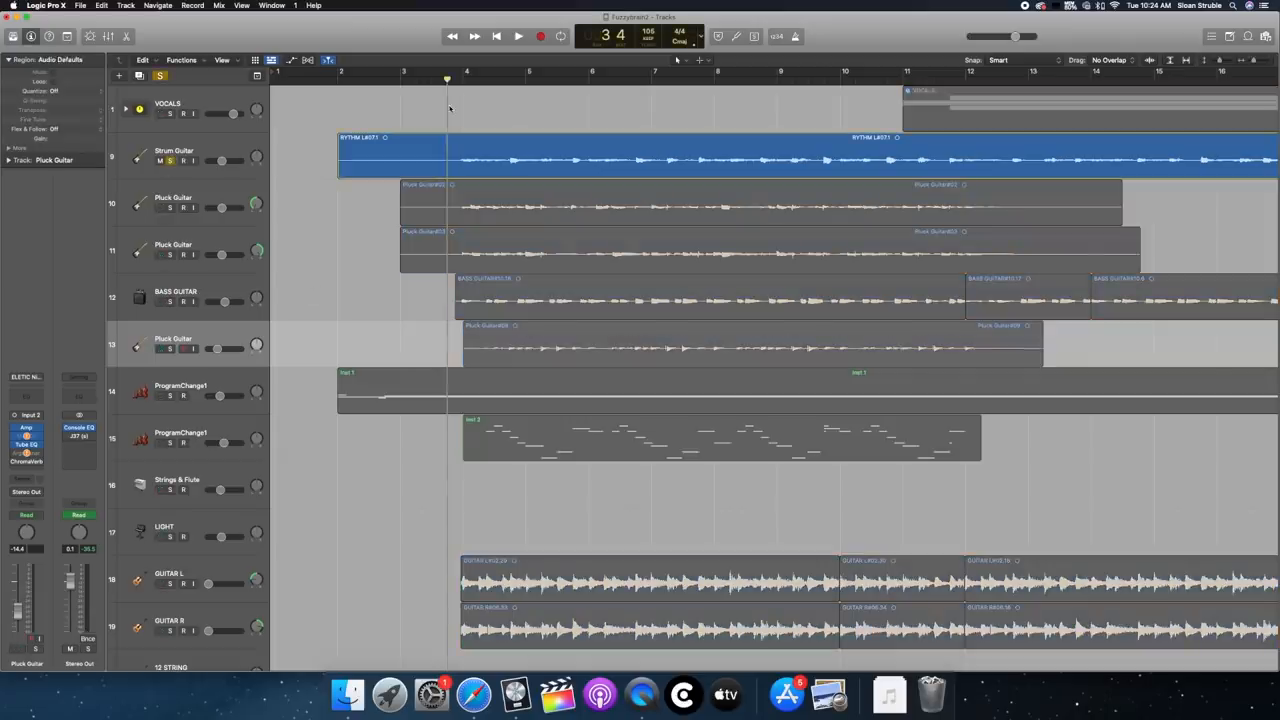
pyautogui.click(516, 36)
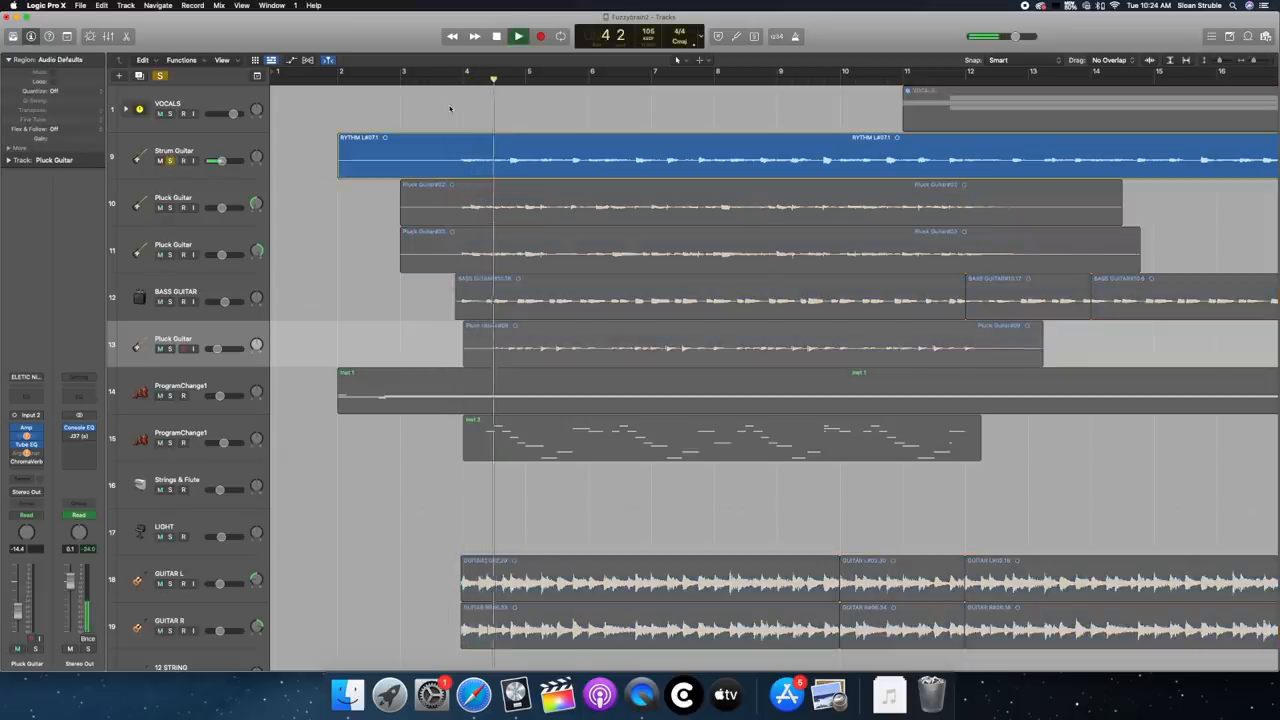